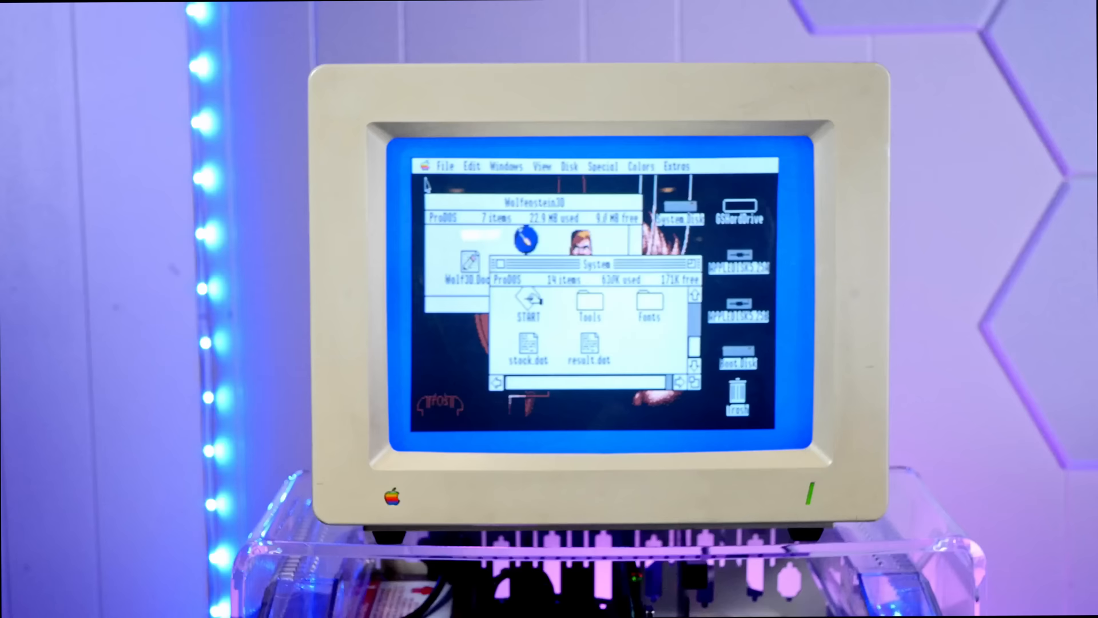
{"action": "mouse_move", "coordinate": [523, 188]}
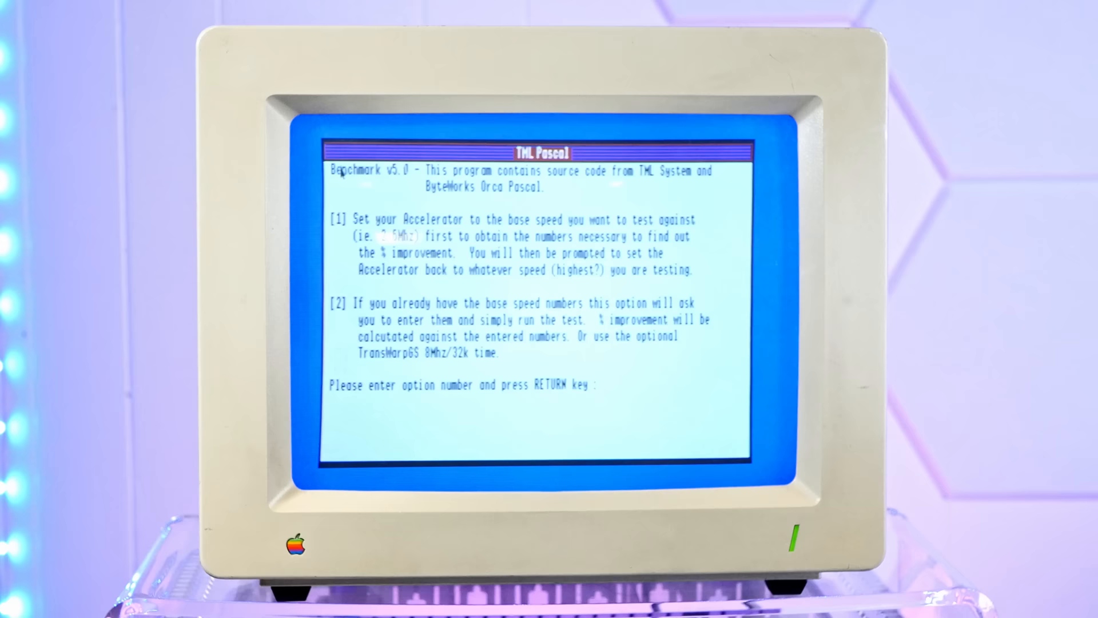
Enter option 1 at the TML Pascal Benchmark prompt to run the base-speed test.
{"action": "type", "text": "1"}
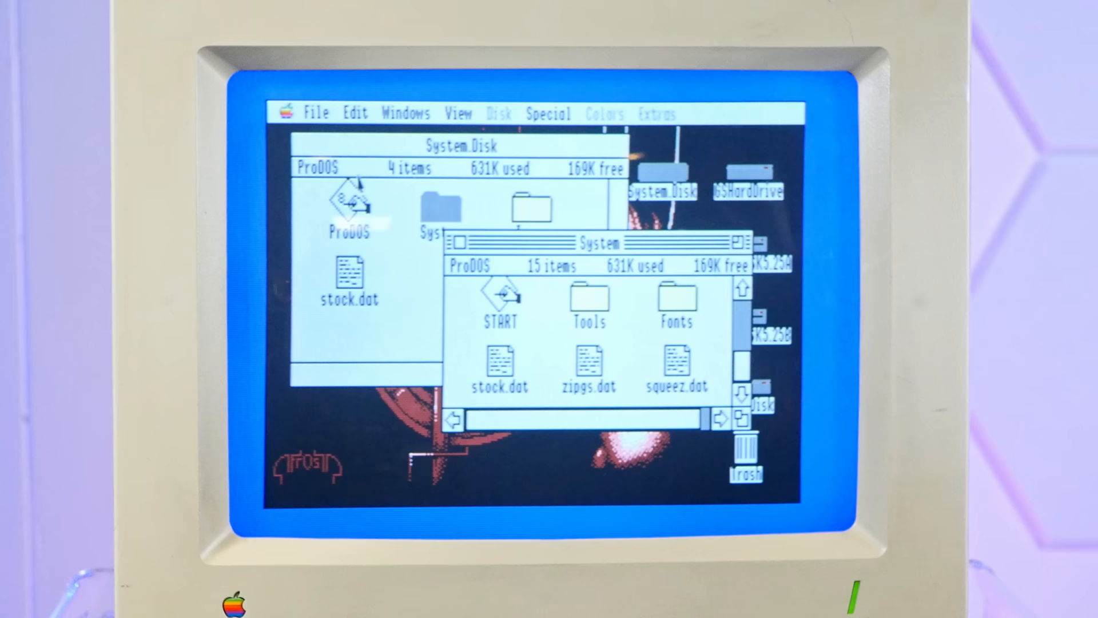
Start the Wolfenstein 3D application from its folder.
{"action": "left_click", "coordinate": [287, 112]}
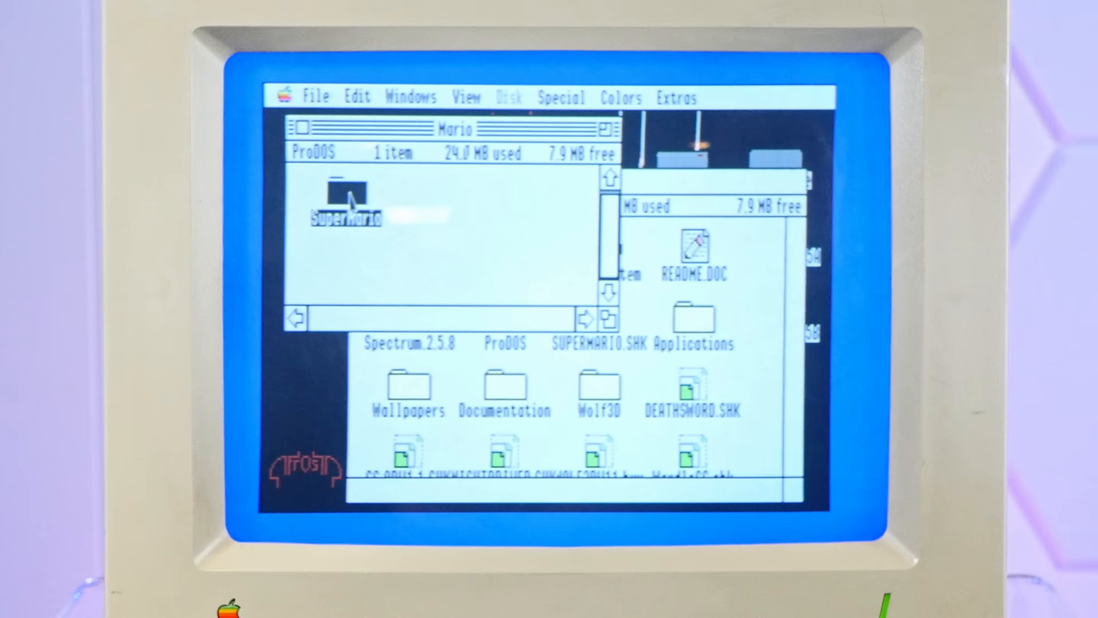
Open the SuperMario folder in the Mario window.
{"action": "double_click", "coordinate": [345, 197]}
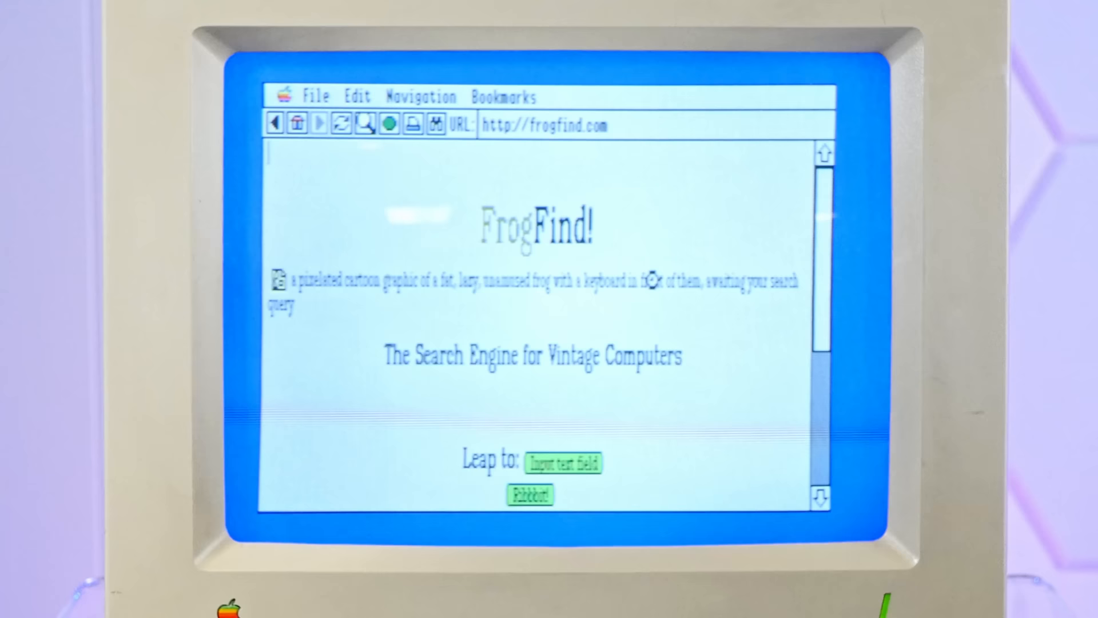
Search FrogFind for 'applesqueezer gs' and scroll through the results.
{"action": "type", "text": "apple"}
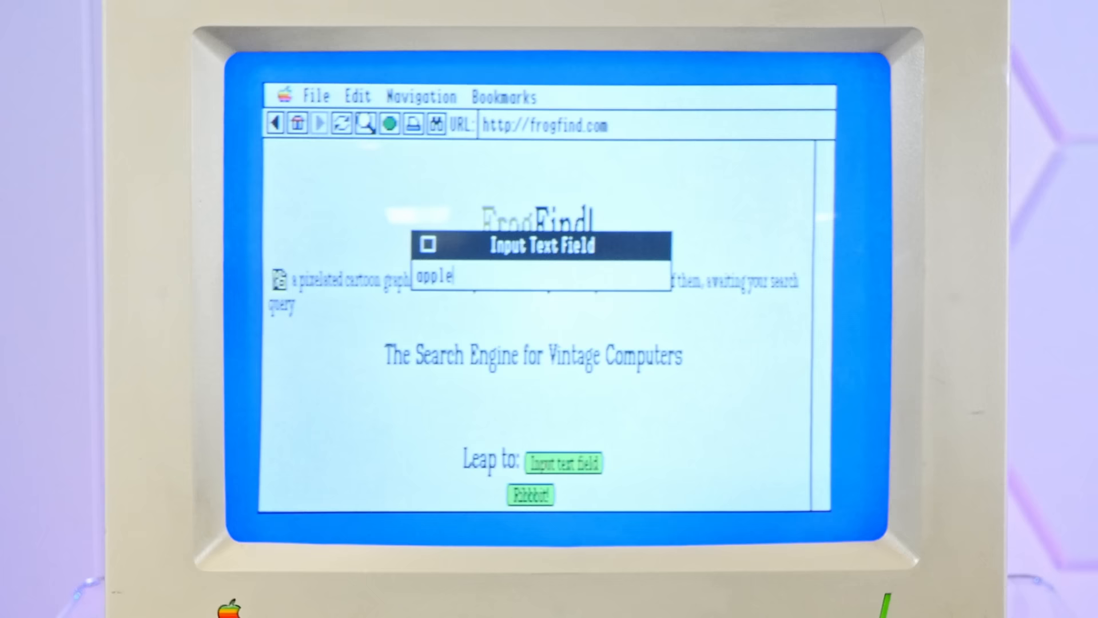
{"action": "left_click", "coordinate": [530, 496]}
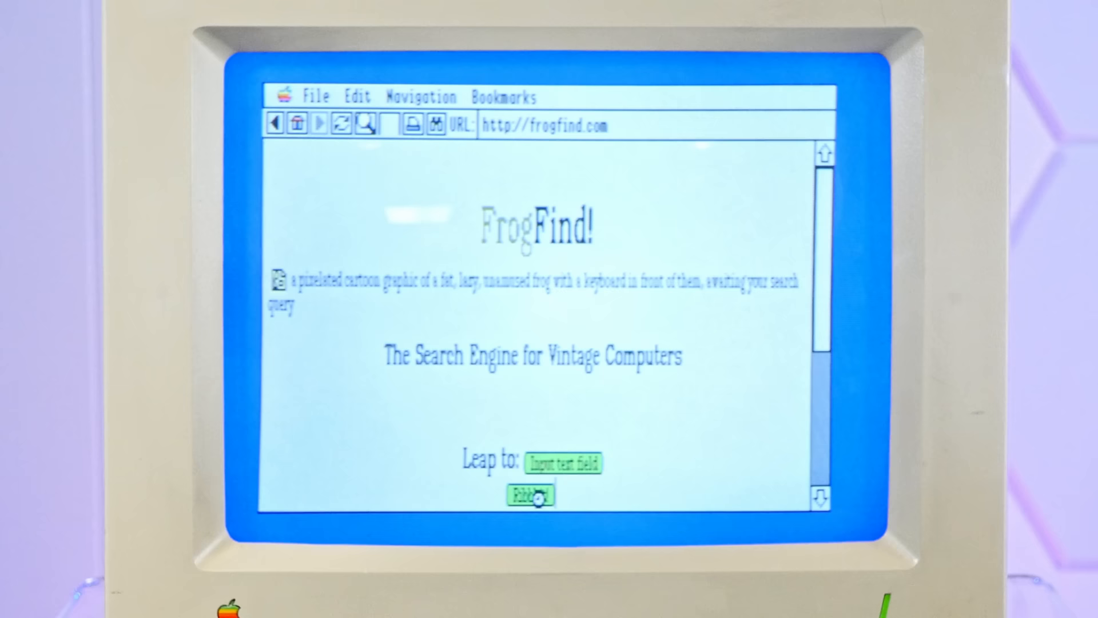
{"action": "left_click", "coordinate": [530, 495]}
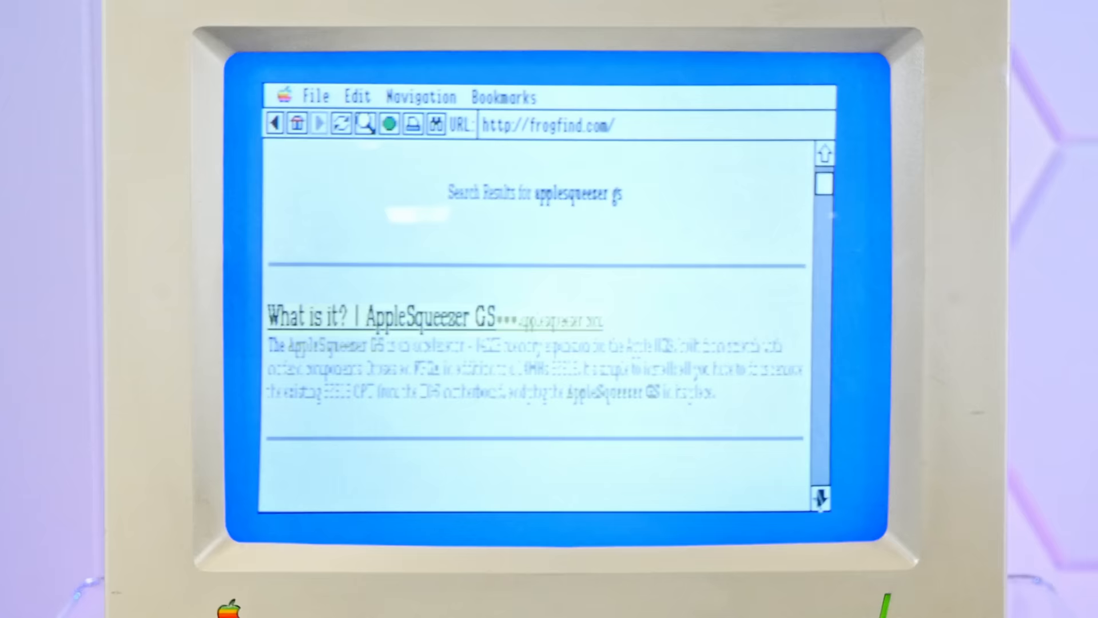
{"action": "scroll", "scroll_direction": "down", "scroll_amount": 3}
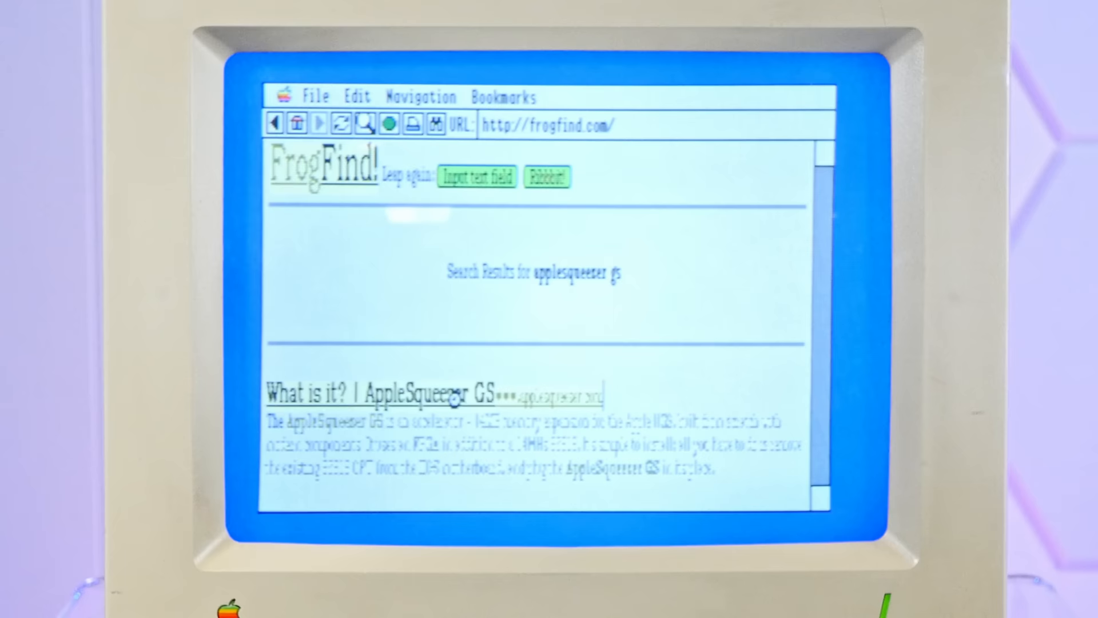
Open the 'What is it? | AppleSqueezer GS' result and scroll down the article.
{"action": "left_click", "coordinate": [454, 395]}
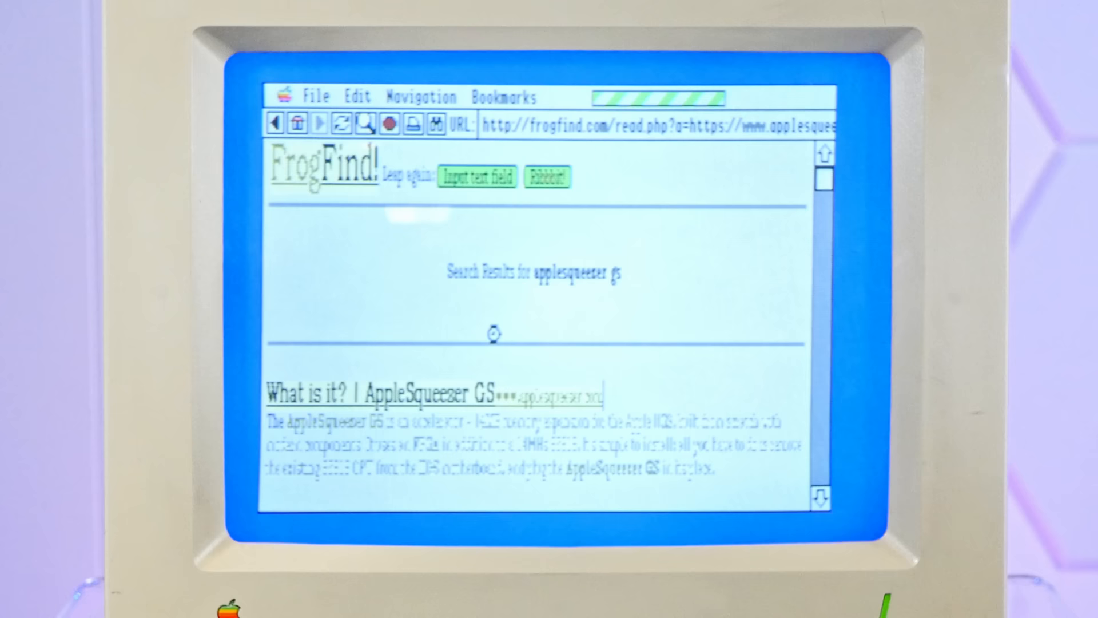
{"action": "left_click", "coordinate": [378, 391]}
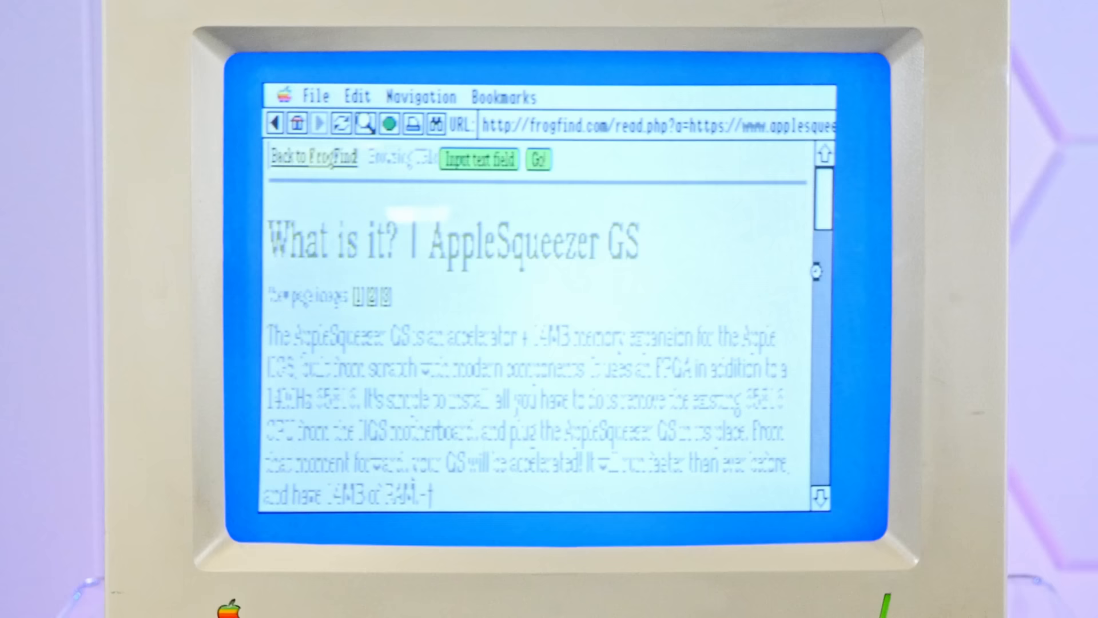
{"action": "scroll", "scroll_direction": "down", "scroll_amount": 3}
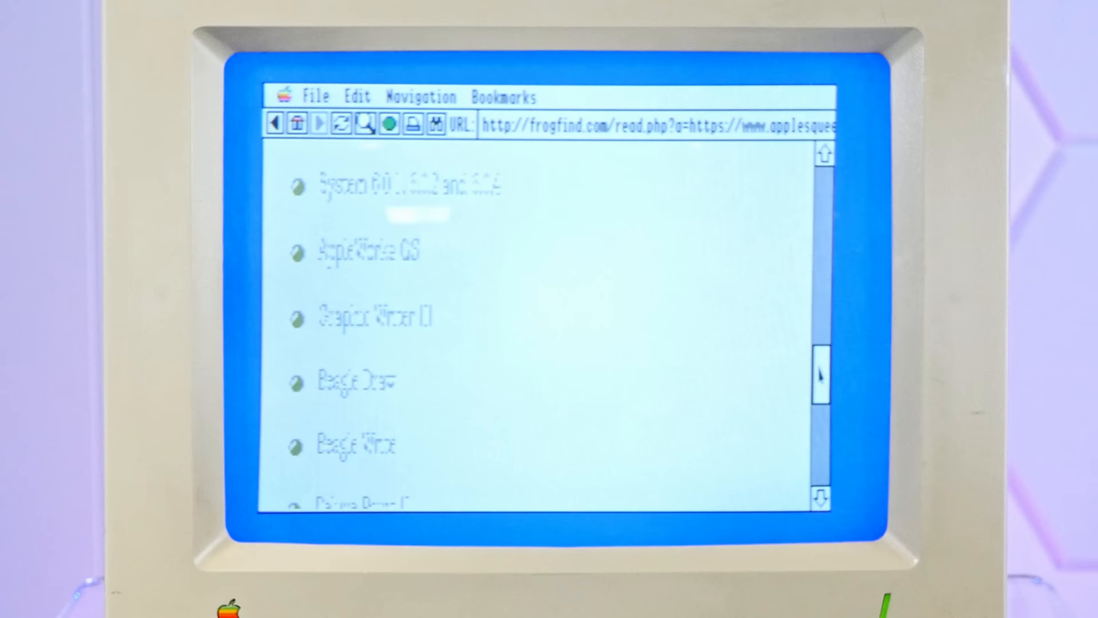
{"action": "left_click", "coordinate": [369, 249]}
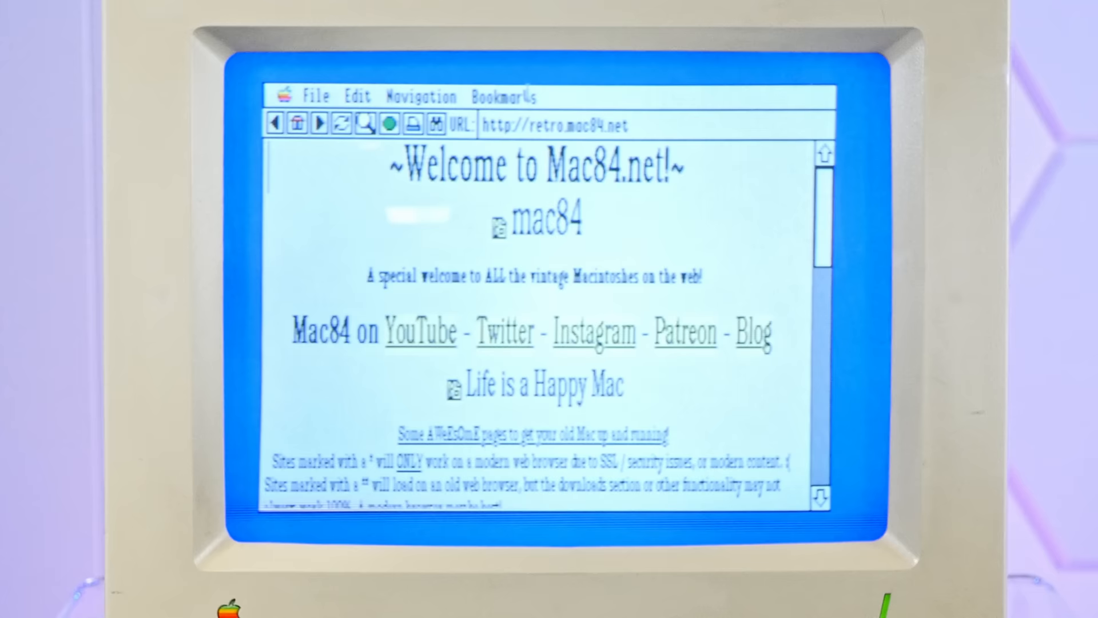
{"action": "scroll", "scroll_direction": "down", "scroll_amount": 3}
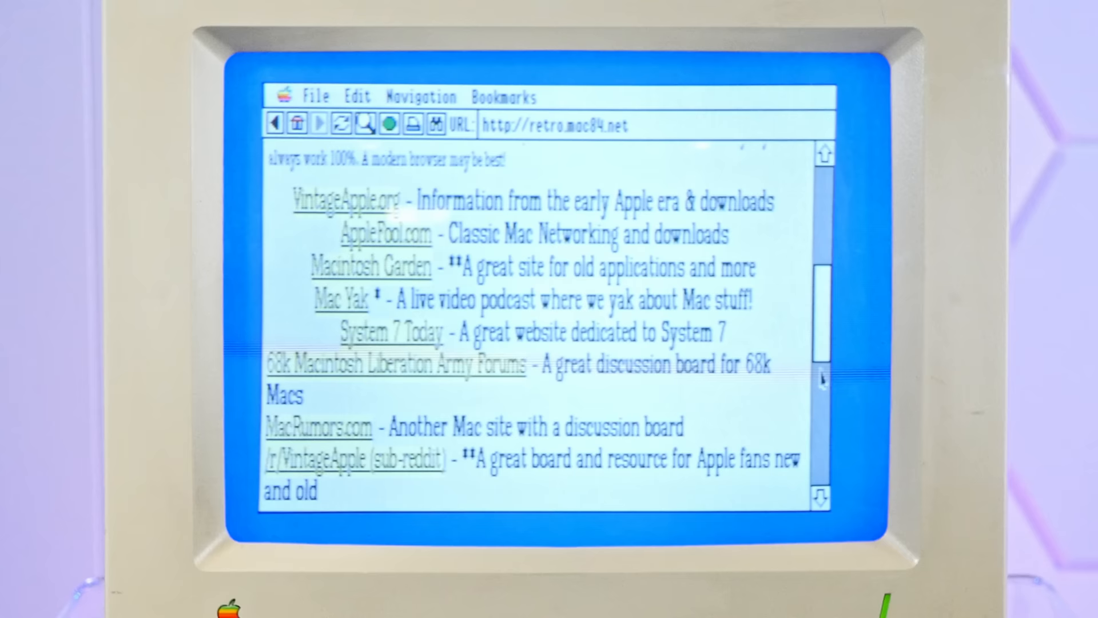
{"action": "scroll", "scroll_direction": "down", "scroll_amount": 3}
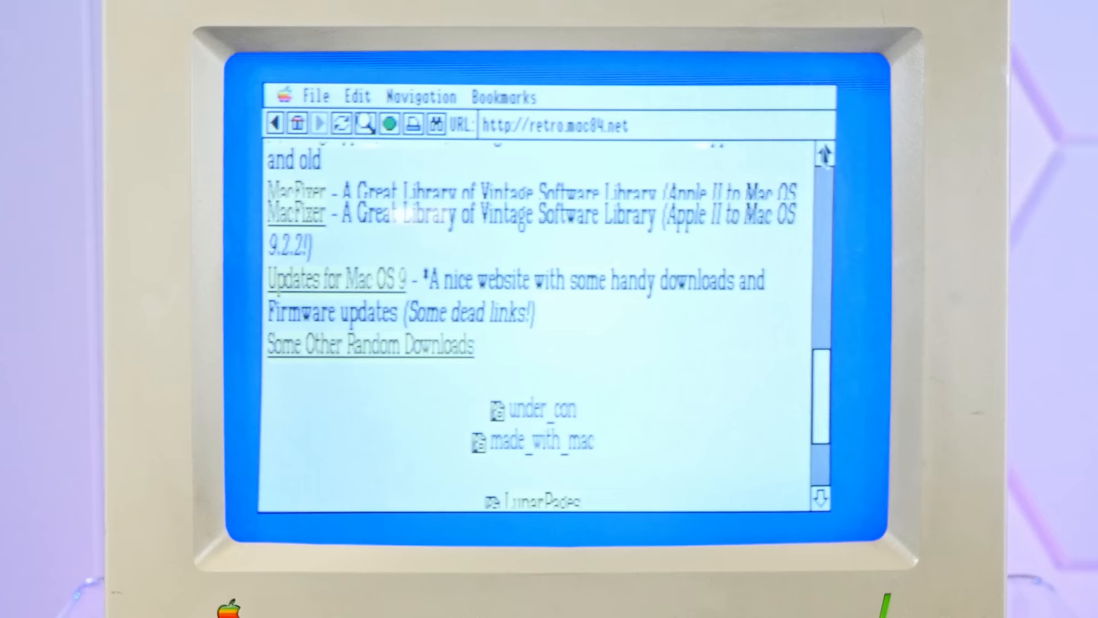